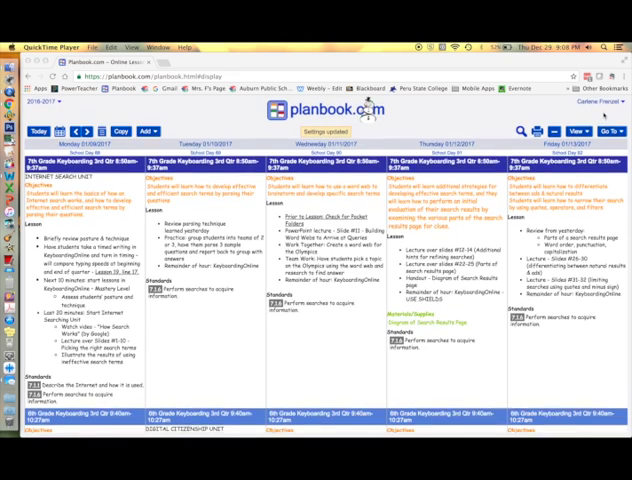
{"action": "scroll", "scroll_direction": "down", "scroll_amount": 3}
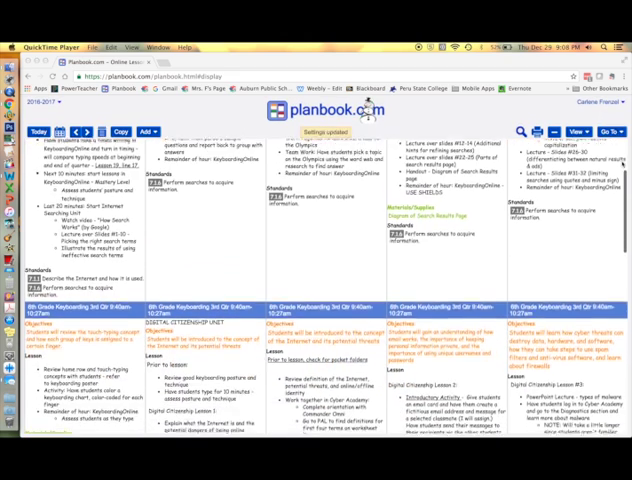
{"action": "scroll", "scroll_direction": "down", "scroll_amount": 3}
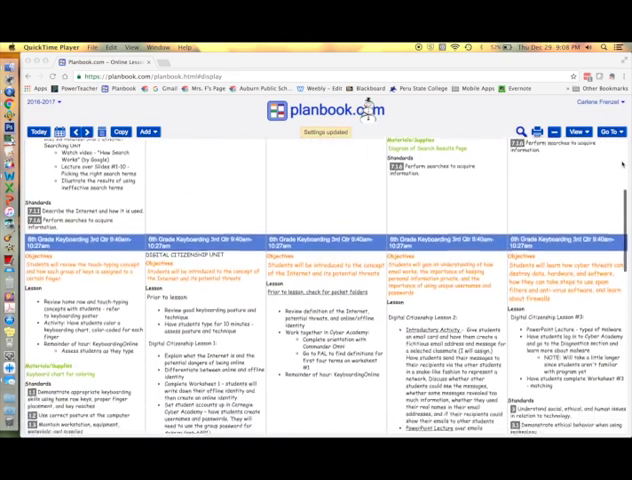
{"action": "scroll", "scroll_direction": "down", "scroll_amount": 3}
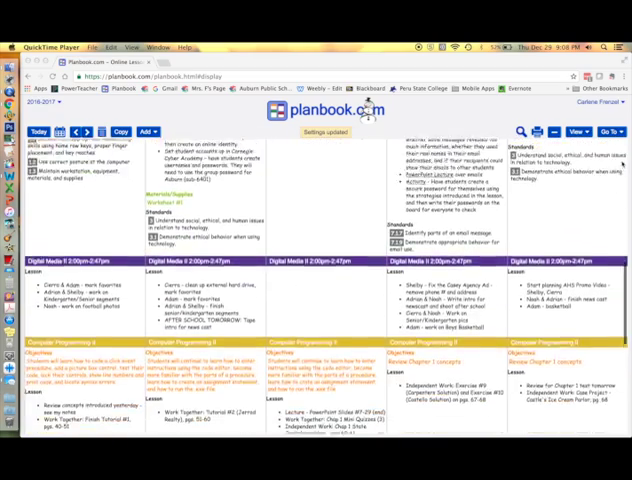
{"action": "scroll", "scroll_direction": "down", "scroll_amount": 3}
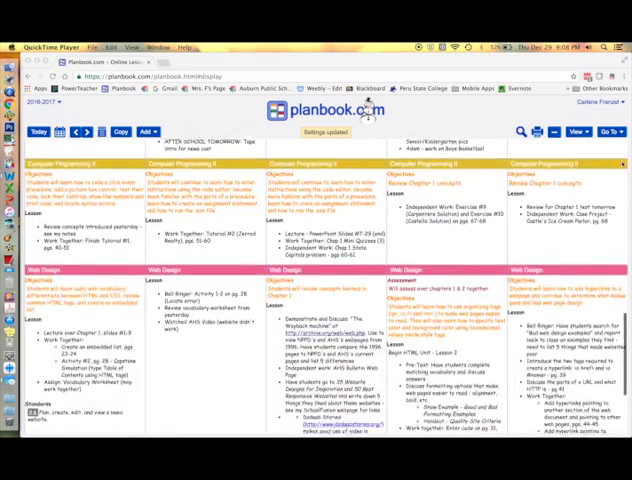
{"action": "scroll", "scroll_direction": "down", "scroll_amount": 3}
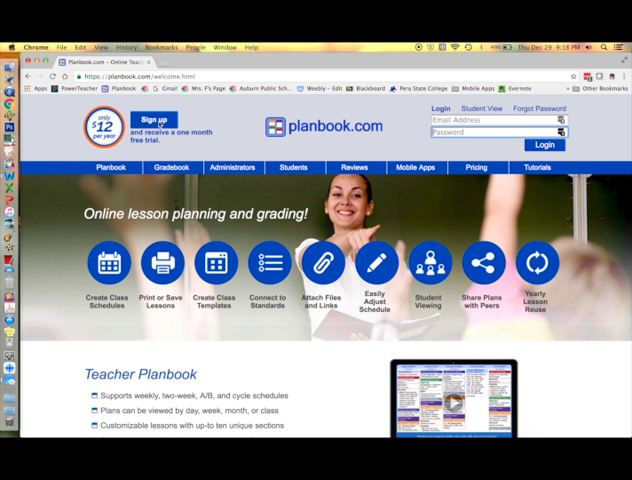
{"action": "left_click", "coordinate": [152, 123]}
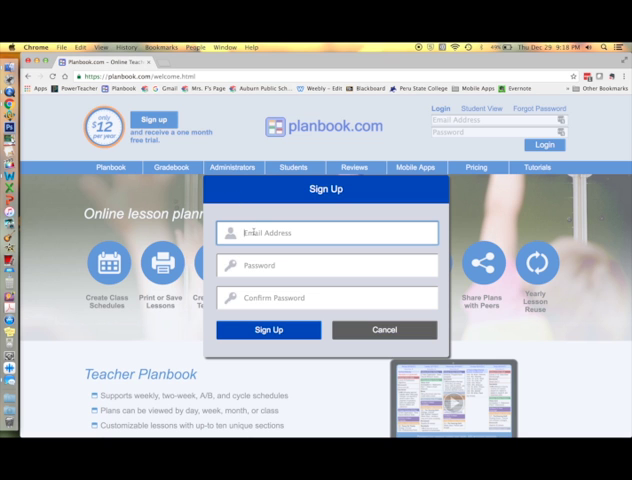
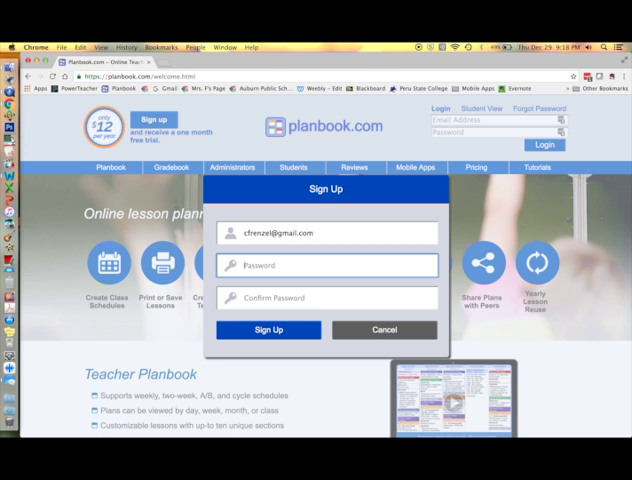
{"action": "type", "text": "••••••••"}
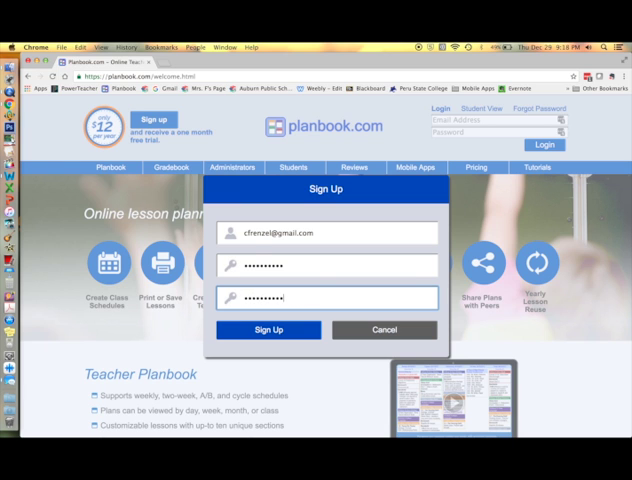
{"action": "left_click", "coordinate": [268, 330]}
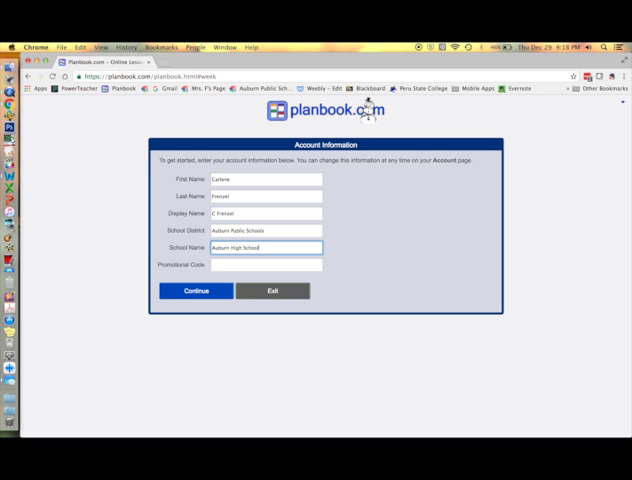
Step: Submit account info and set the 2016-2017 school year, 01/05/2017 to 05/24/2017
{"action": "left_click", "coordinate": [195, 290]}
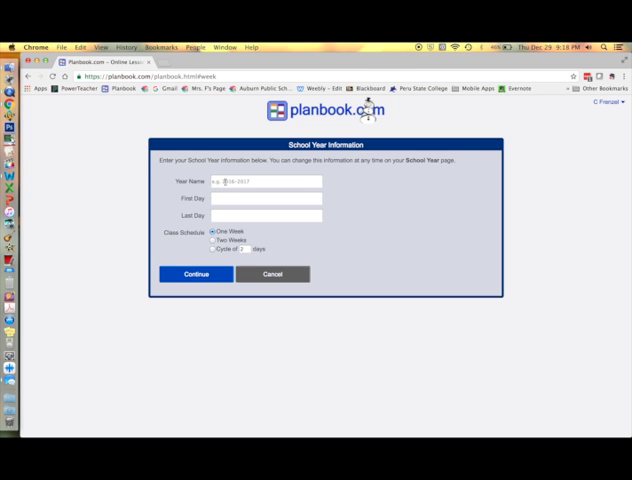
{"action": "left_click", "coordinate": [284, 198]}
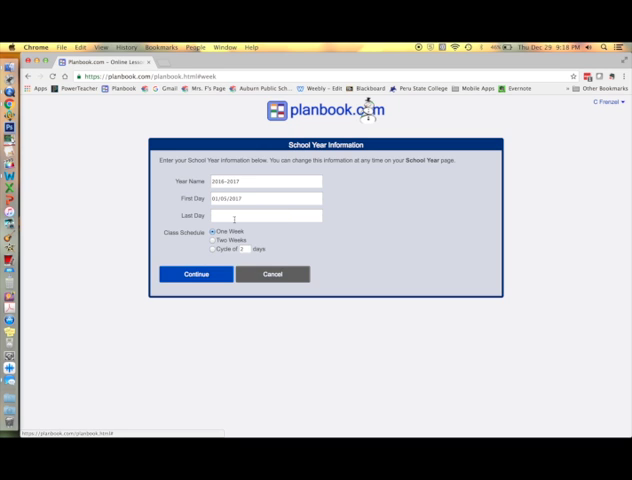
{"action": "left_click", "coordinate": [266, 215]}
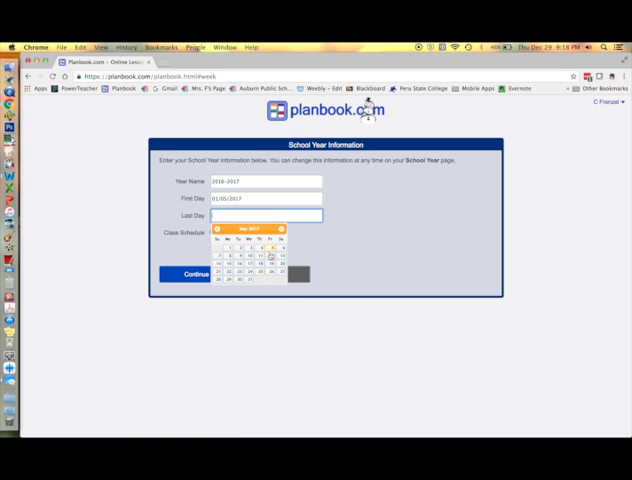
{"action": "left_click", "coordinate": [270, 257]}
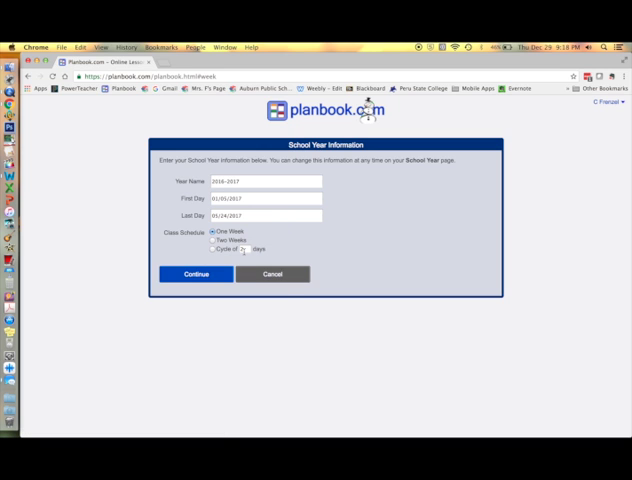
{"action": "left_click", "coordinate": [196, 274]}
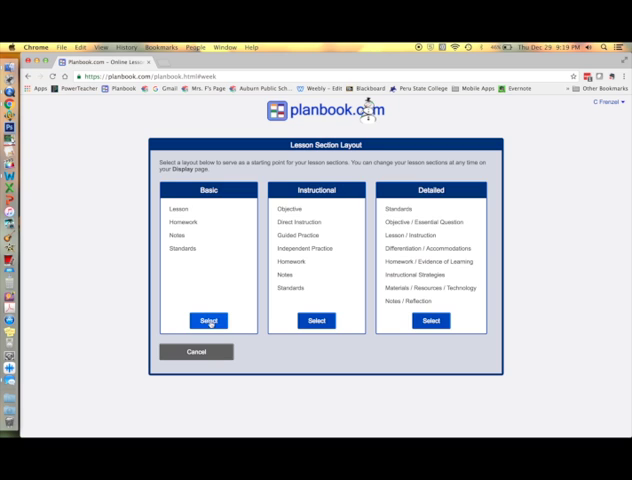
Step: Pick the Basic layout and add coloured Web Design, Digital Media and Computer Programming classes
{"action": "left_click", "coordinate": [209, 320]}
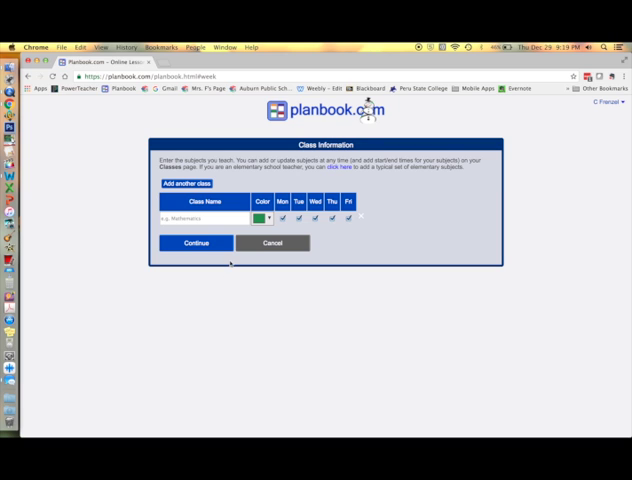
{"action": "left_click", "coordinate": [205, 218]}
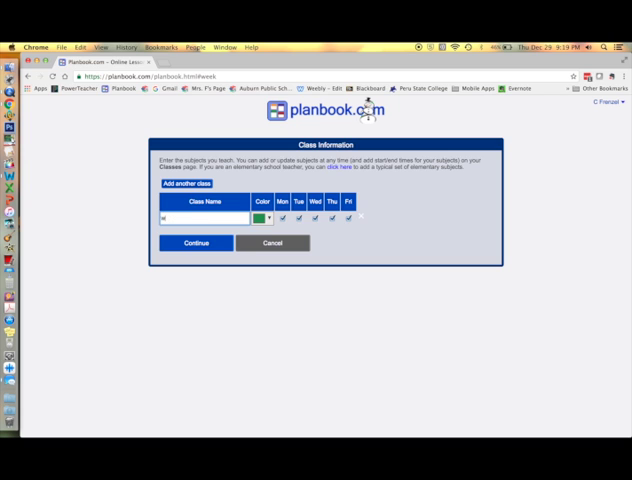
{"action": "type", "text": "Web Design"}
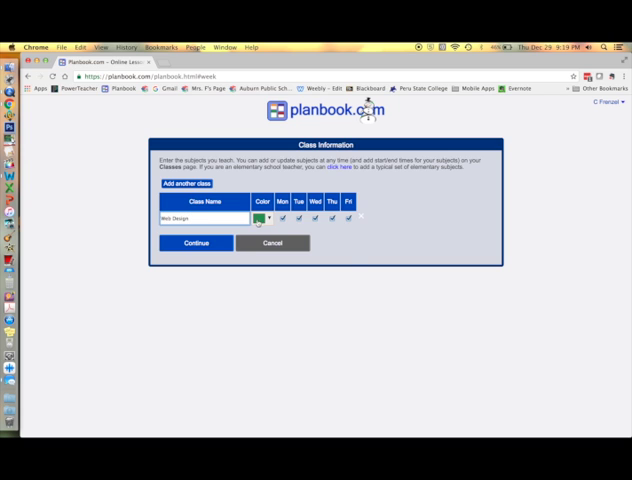
{"action": "left_click", "coordinate": [268, 218]}
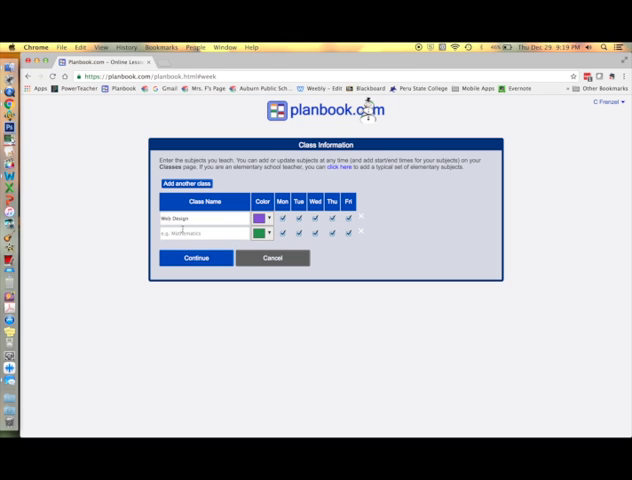
{"action": "type", "text": "Digital Media"}
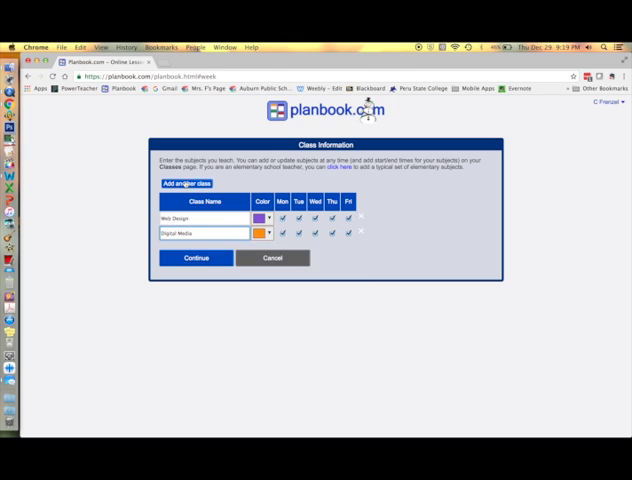
{"action": "left_click", "coordinate": [182, 184]}
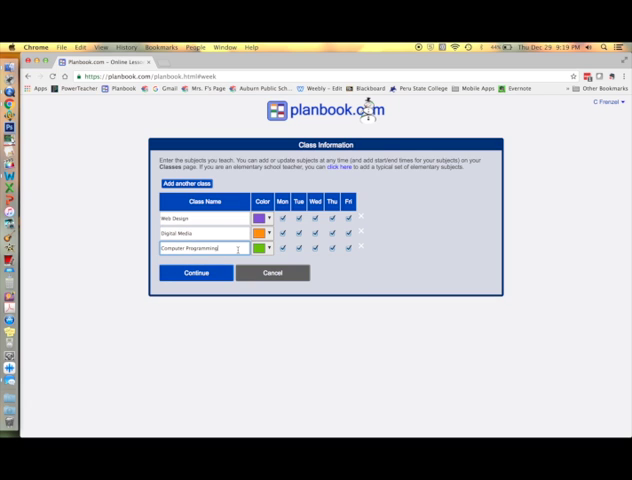
{"action": "left_click", "coordinate": [194, 273]}
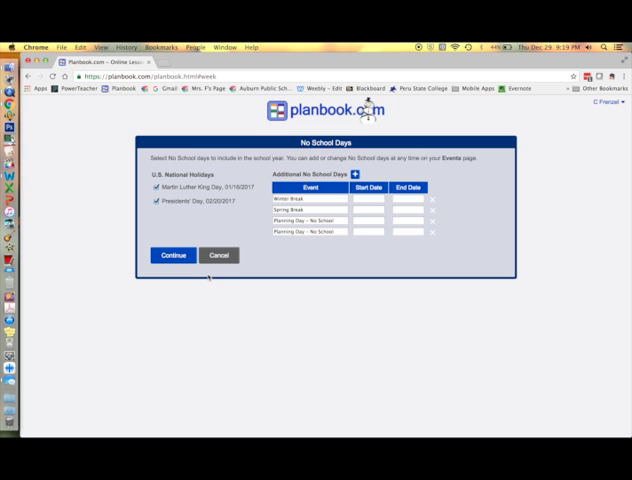
Step: Untick Martin Luther King Day and Presidents' Day, and set Spring Break, Planning Day and Easter Break
{"action": "left_click", "coordinate": [155, 189]}
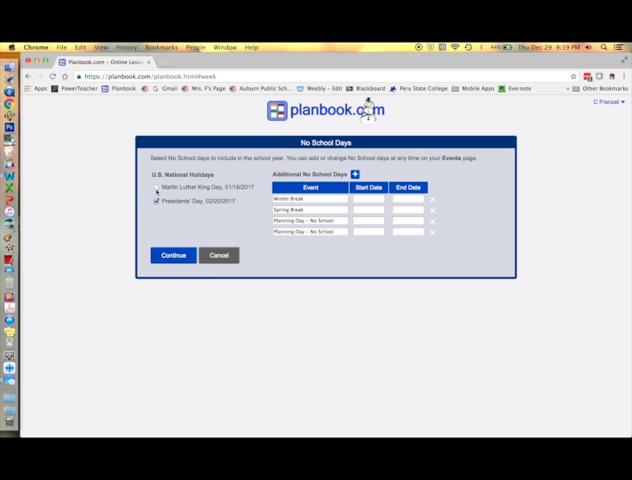
{"action": "left_click", "coordinate": [155, 201]}
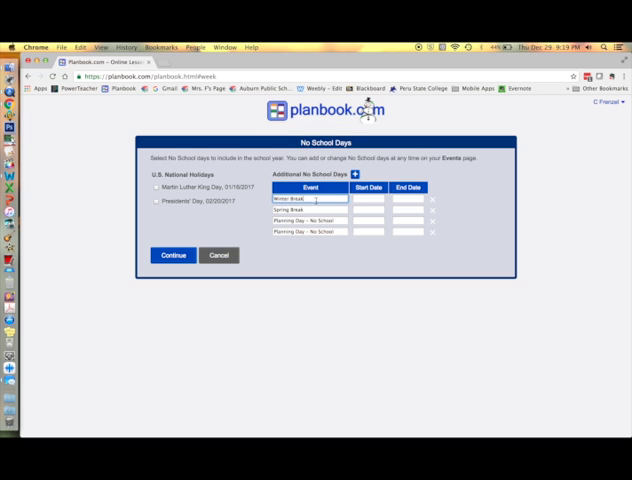
{"action": "left_click", "coordinate": [435, 201]}
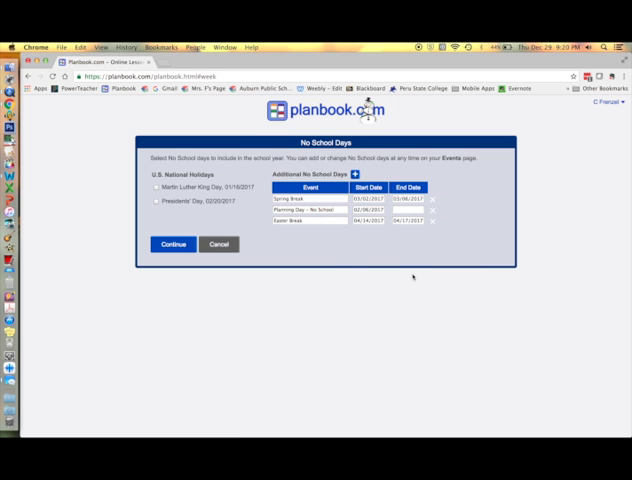
{"action": "left_click", "coordinate": [173, 244]}
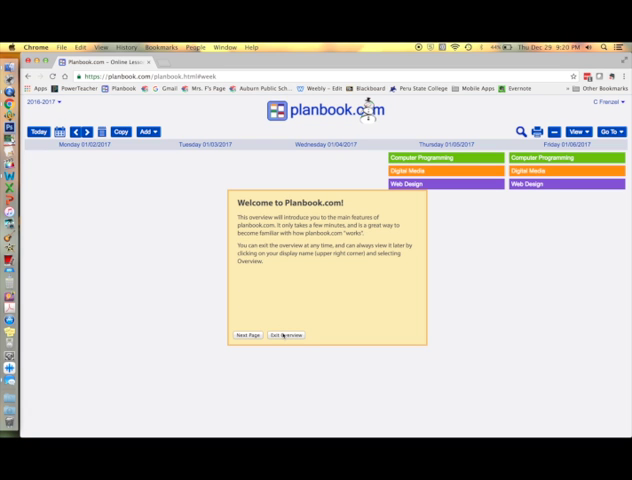
Step: Close the welcome overview and go to the Classes list
{"action": "left_click", "coordinate": [285, 335]}
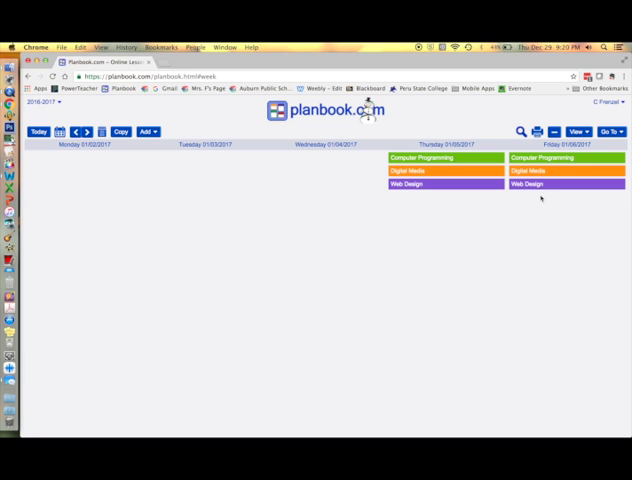
{"action": "left_click", "coordinate": [607, 131]}
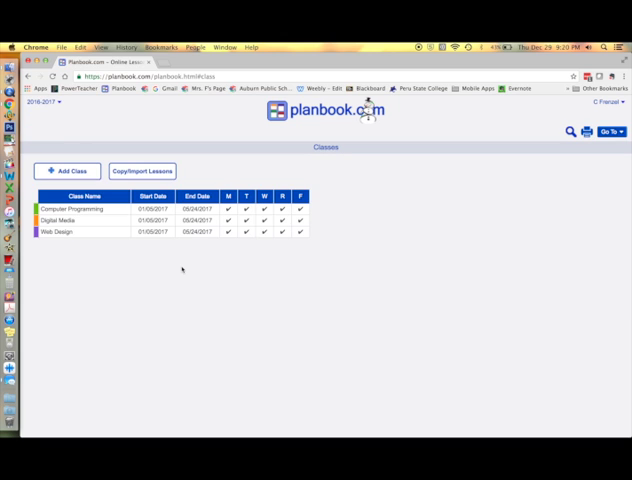
{"action": "mouse_move", "coordinate": [182, 270]}
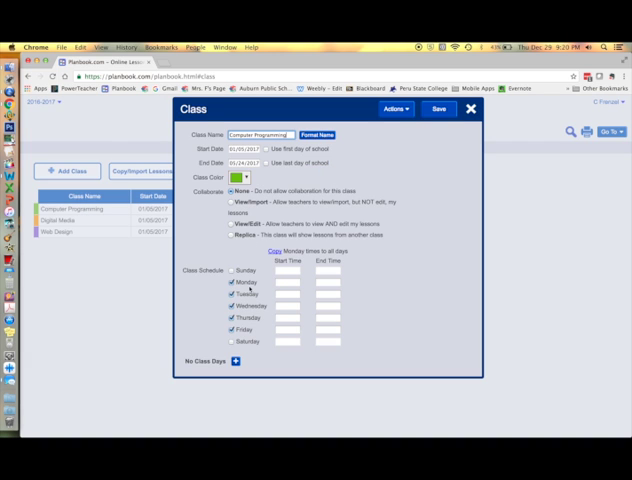
Step: Schedule Computer Programming 11:50am to 12:37pm Monday through Friday and save the class
{"action": "left_click", "coordinate": [288, 282]}
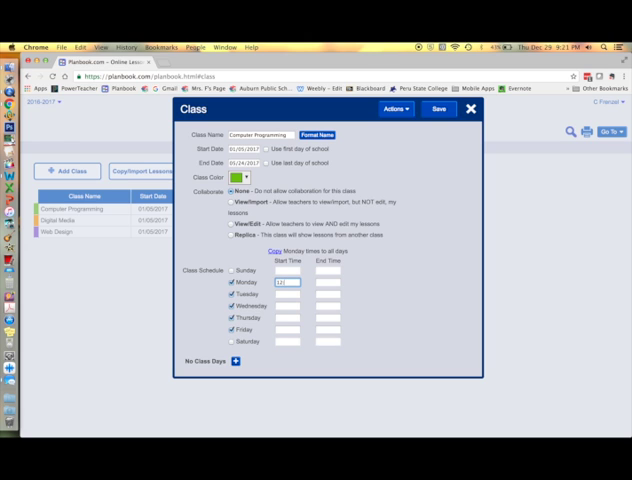
{"action": "left_click", "coordinate": [328, 281]}
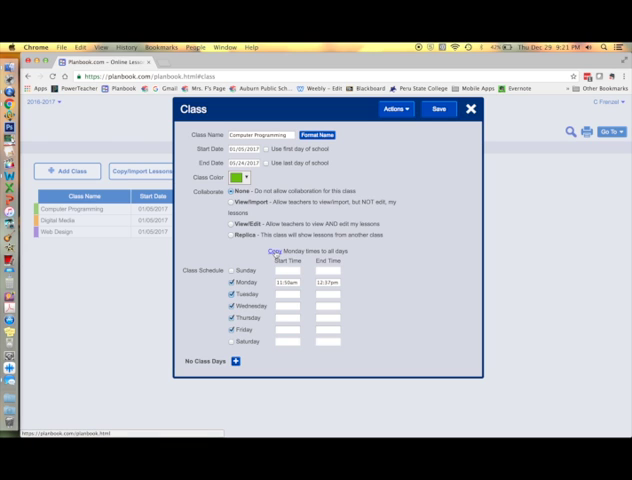
{"action": "left_click", "coordinate": [269, 250]}
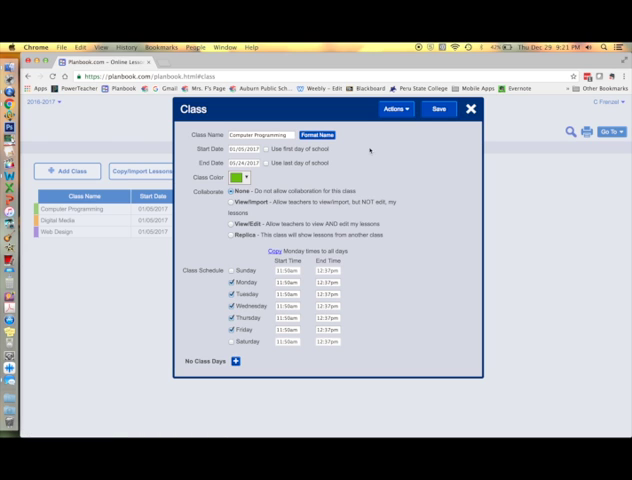
{"action": "left_click", "coordinate": [437, 109]}
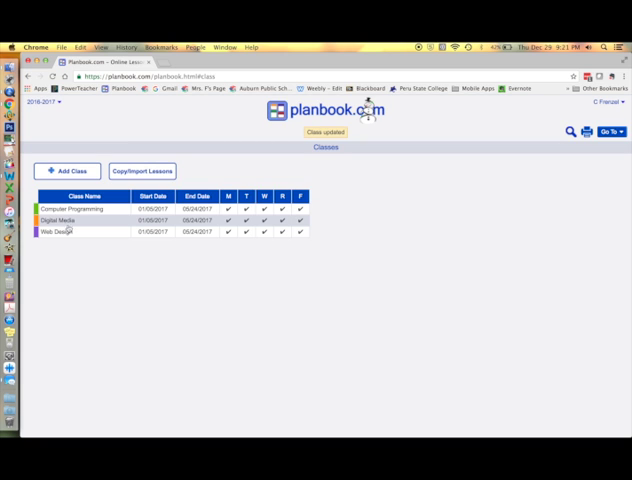
{"action": "left_click", "coordinate": [62, 219]}
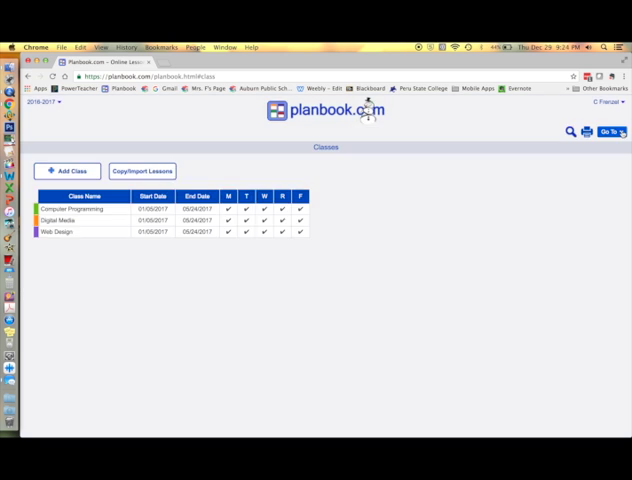
Step: Enable the Objectives and Assessment lesson sections in Display Settings
{"action": "left_click", "coordinate": [605, 131]}
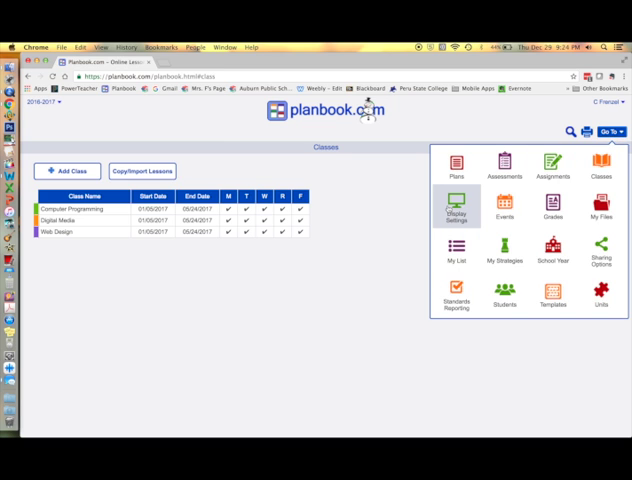
{"action": "left_click", "coordinate": [457, 205]}
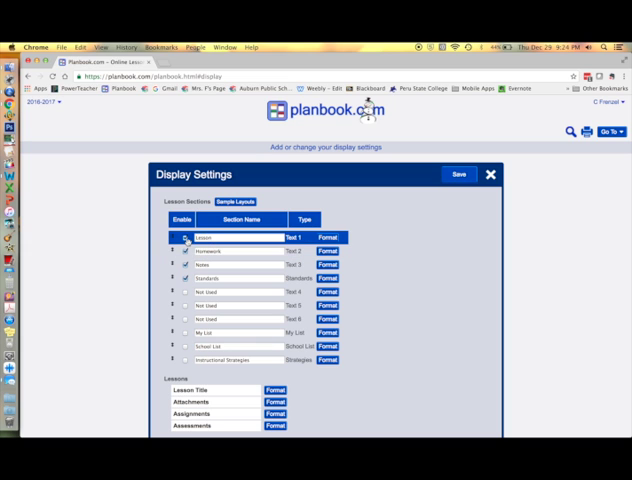
{"action": "left_click", "coordinate": [242, 292]}
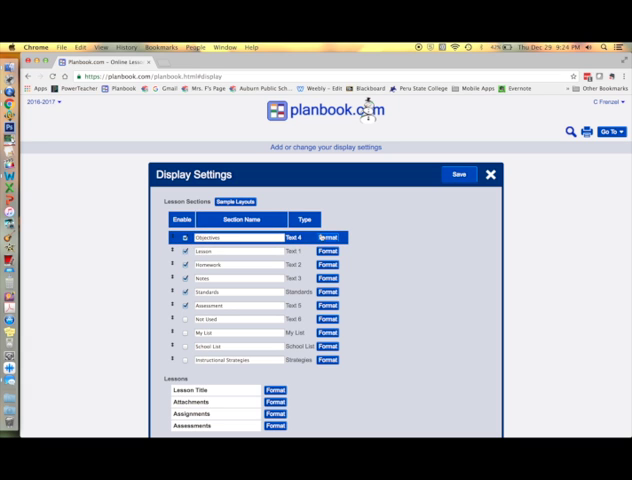
Step: Give the Objectives section title a Comic Sans MS font and a new size
{"action": "left_click", "coordinate": [328, 237]}
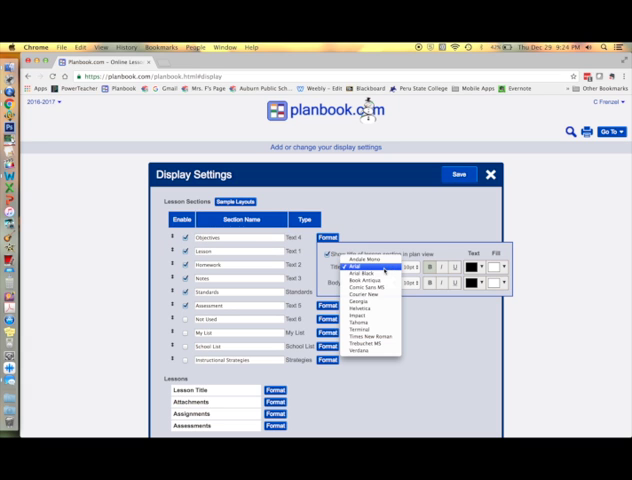
{"action": "left_click", "coordinate": [360, 279]}
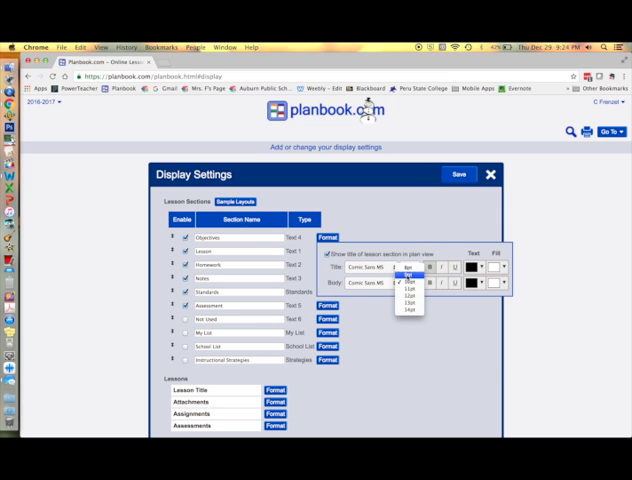
{"action": "left_click", "coordinate": [458, 174]}
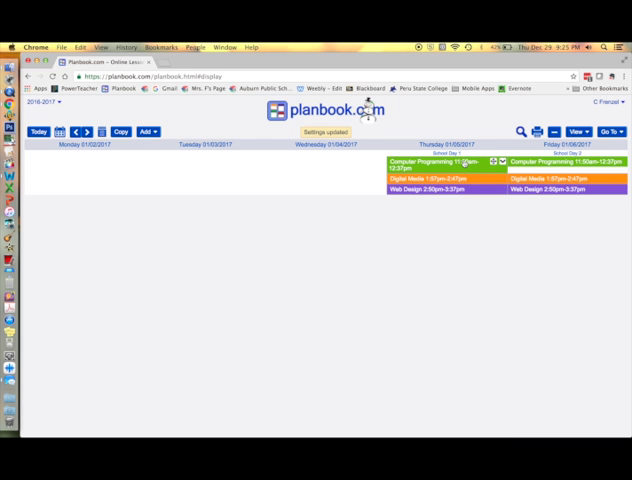
Step: Type the objective, lesson activities and a download note for Thursday's Computer Programming lesson
{"action": "left_click", "coordinate": [430, 165]}
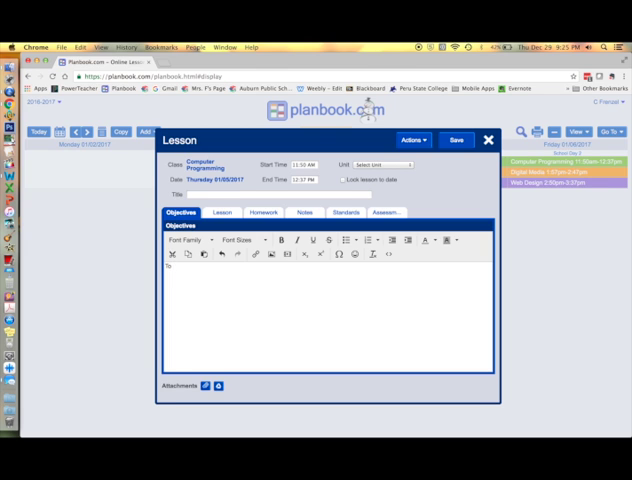
{"action": "type", "text": "Students will learn how to enter instructions using the"}
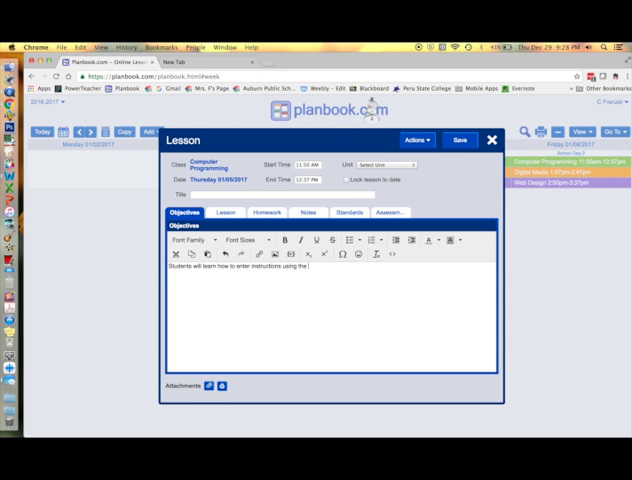
{"action": "left_click", "coordinate": [225, 212]}
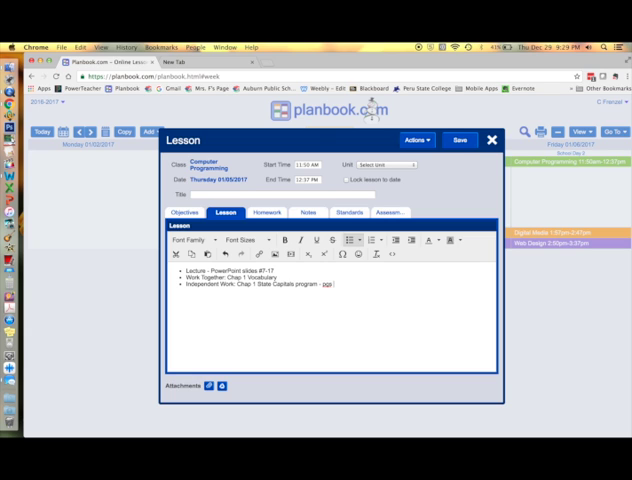
{"action": "left_click", "coordinate": [266, 212]}
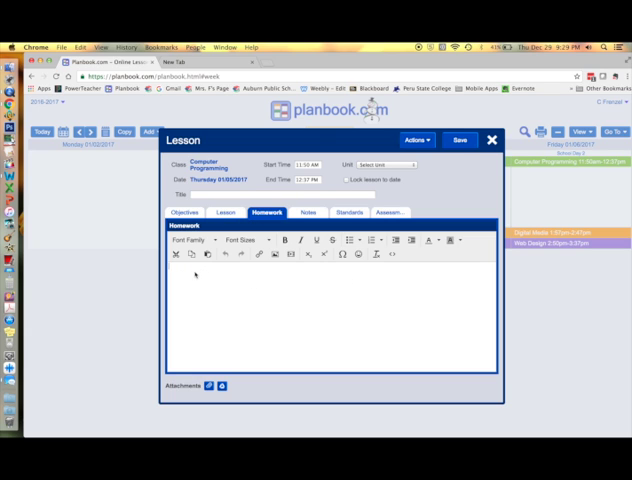
{"action": "left_click", "coordinate": [308, 212]}
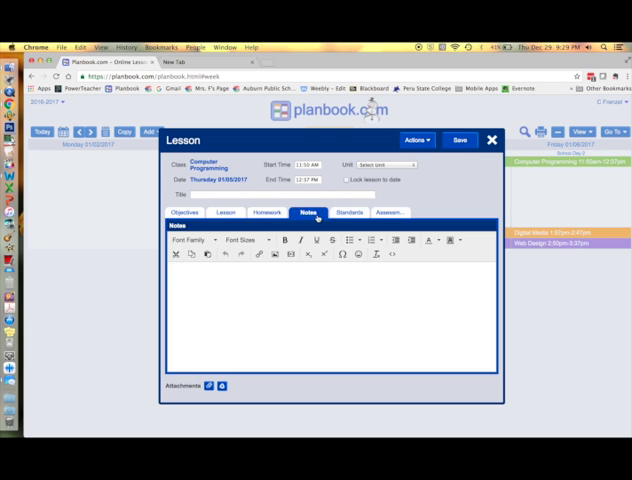
{"action": "type", "text": "Download lesson files to each studen"}
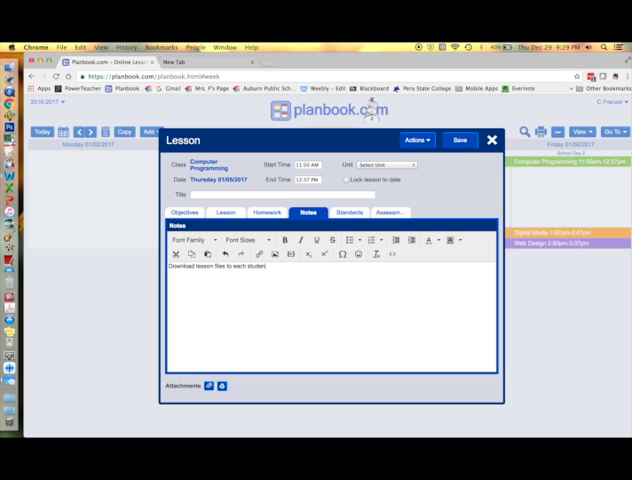
{"action": "left_click", "coordinate": [349, 212]}
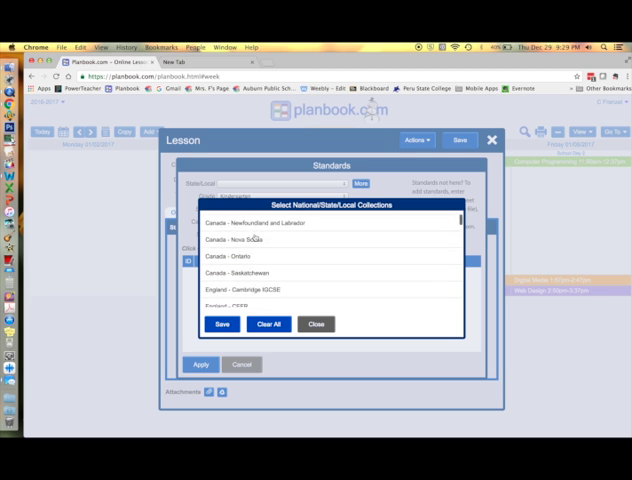
Step: Attach Nebraska Information Technology Applications I standard 2.2 on troubleshooting merged documents
{"action": "scroll", "scroll_direction": "down", "scroll_amount": 3}
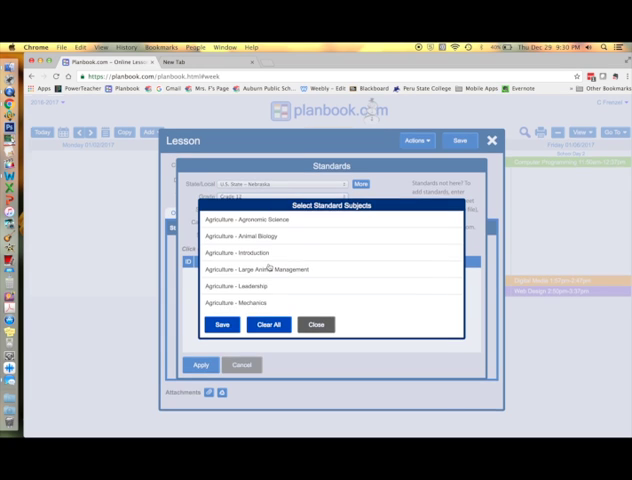
{"action": "scroll", "scroll_direction": "down", "scroll_amount": 3}
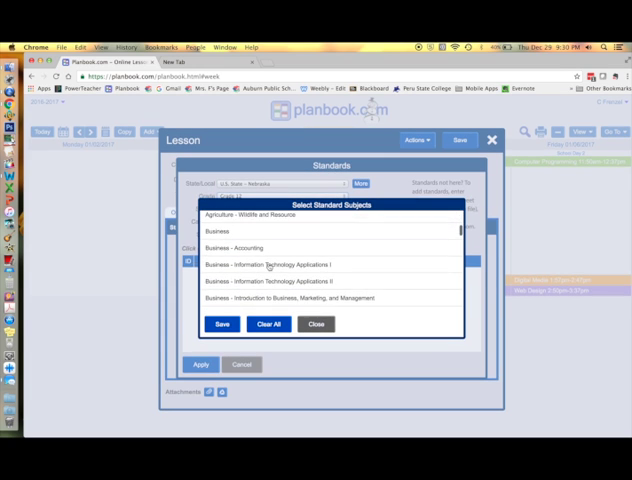
{"action": "scroll", "scroll_direction": "down", "scroll_amount": 3}
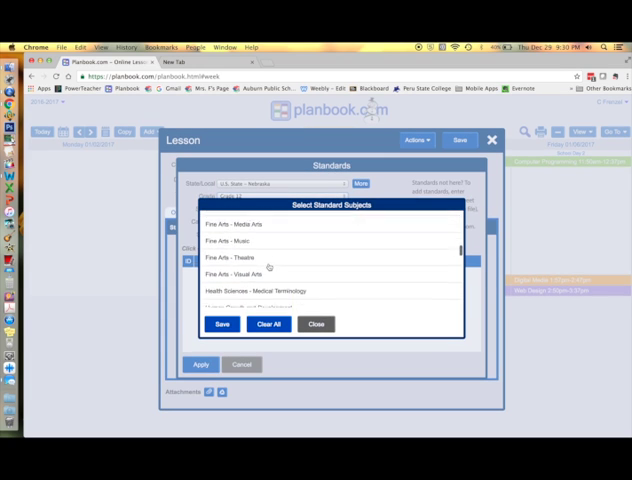
{"action": "scroll", "scroll_direction": "down", "scroll_amount": 3}
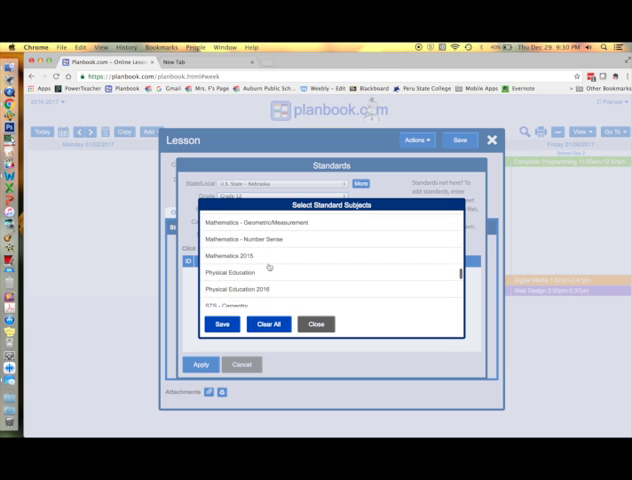
{"action": "scroll", "scroll_direction": "up", "scroll_amount": 3}
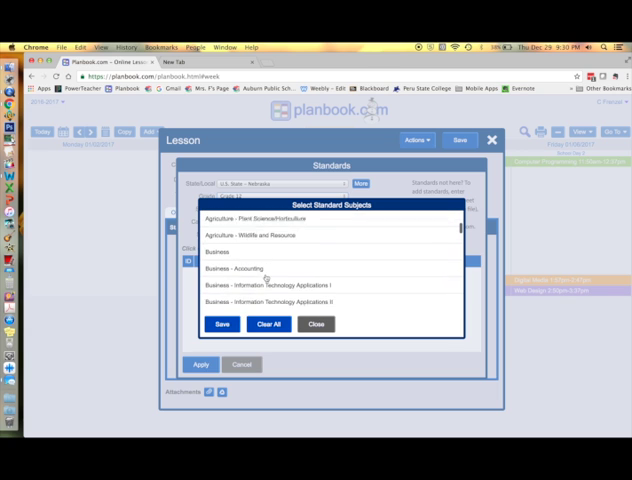
{"action": "scroll", "scroll_direction": "down", "scroll_amount": 3}
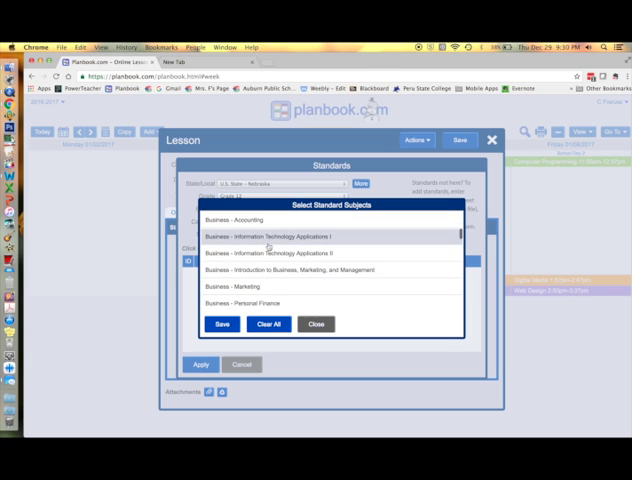
{"action": "left_click", "coordinate": [273, 236]}
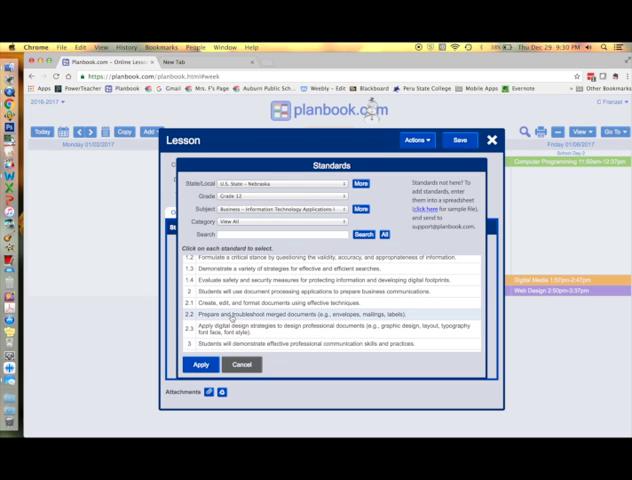
{"action": "left_click", "coordinate": [200, 364]}
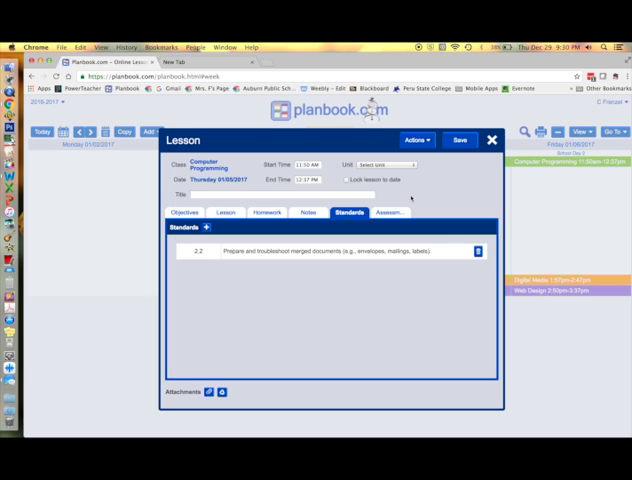
Step: Enter 'Pop Quiz' as the assessment and save Thursday's lesson plan
{"action": "left_click", "coordinate": [389, 212]}
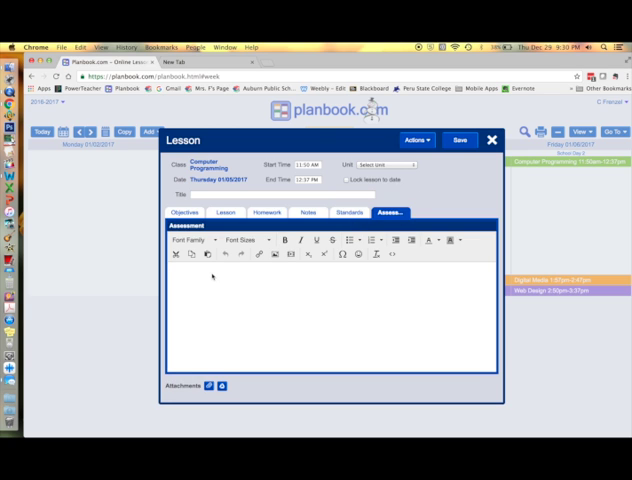
{"action": "type", "text": "Pop Quiz"}
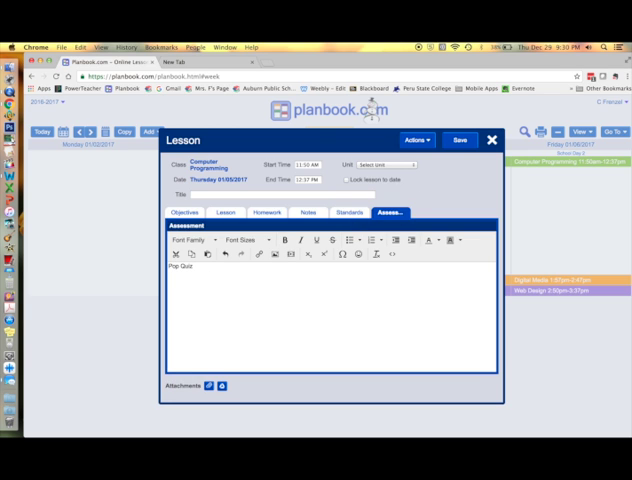
{"action": "left_click", "coordinate": [459, 139]}
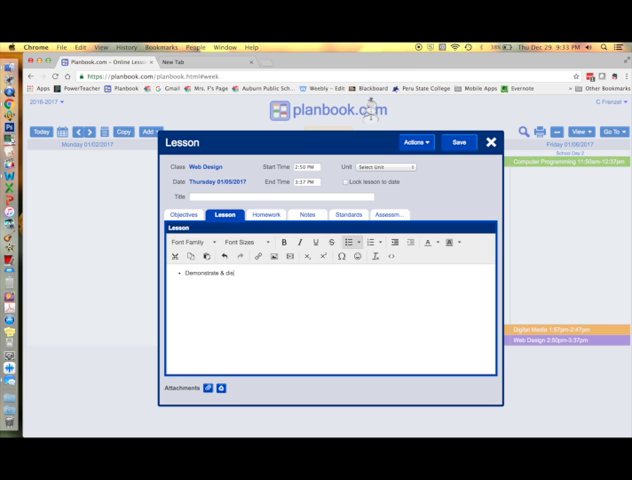
Step: Type 'Discuss: The Wayback Machine' into Thursday's Web Design lesson
{"action": "type", "text": "cuss:"}
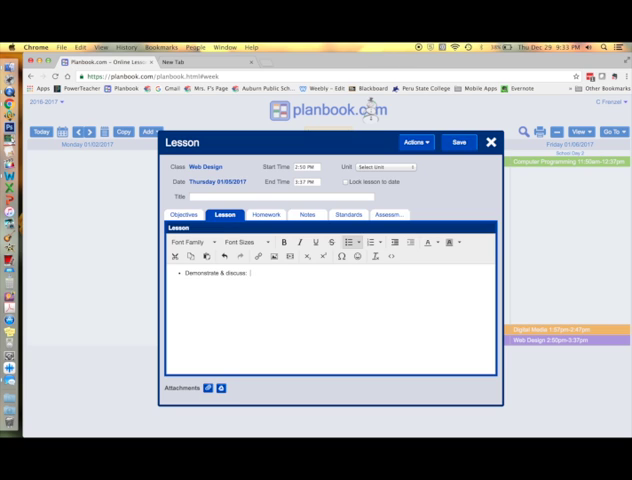
{"action": "type", "text": "The"}
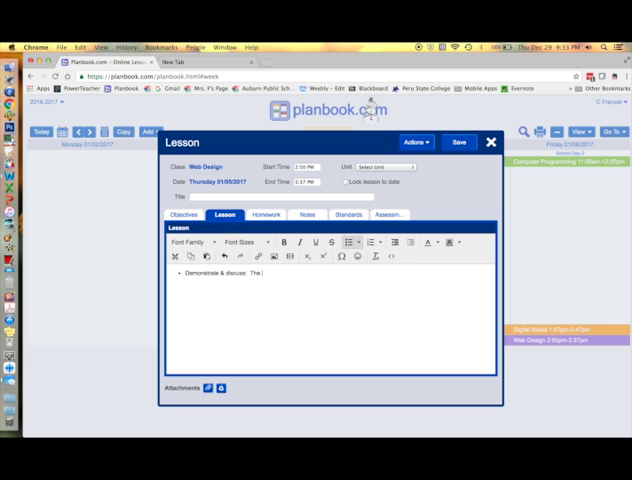
{"action": "type", "text": "Wayback Machine"}
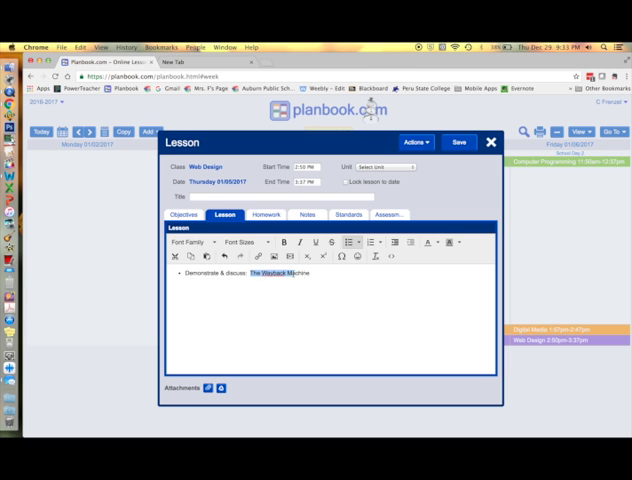
{"action": "left_click", "coordinate": [260, 257]}
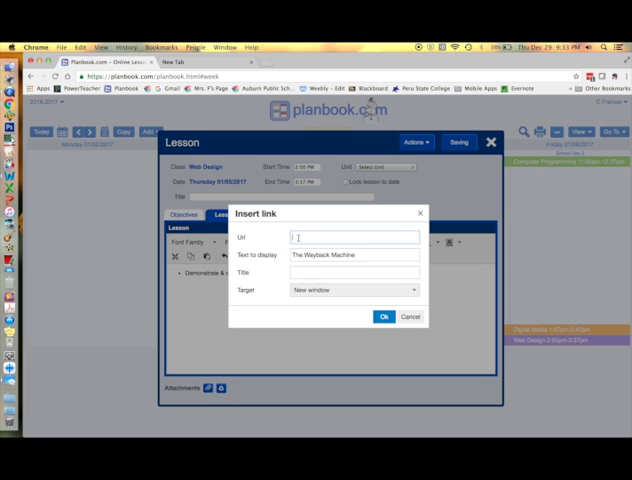
{"action": "type", "text": "http://"}
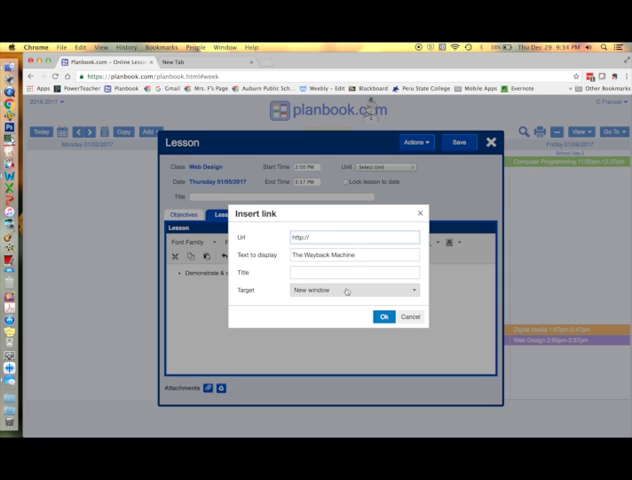
{"action": "type", "text": "thewaybackmachine."}
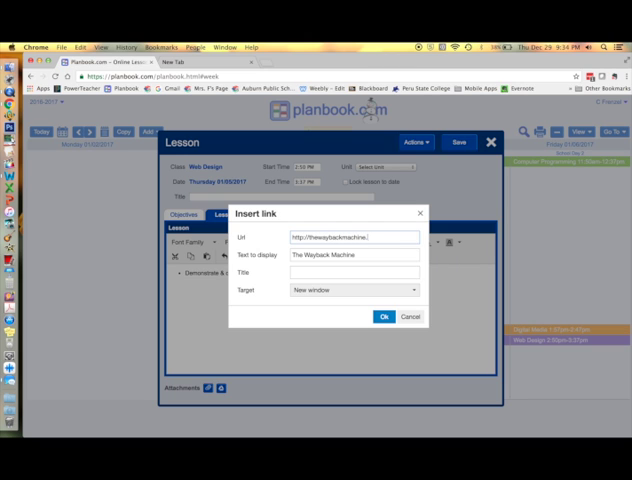
{"action": "type", "text": "org"}
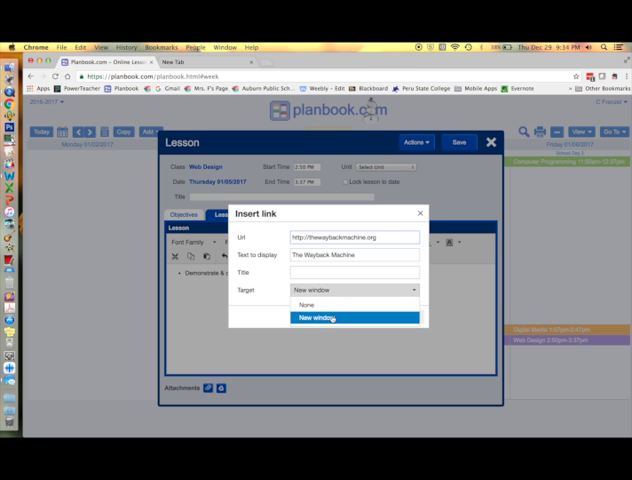
{"action": "left_click", "coordinate": [315, 317]}
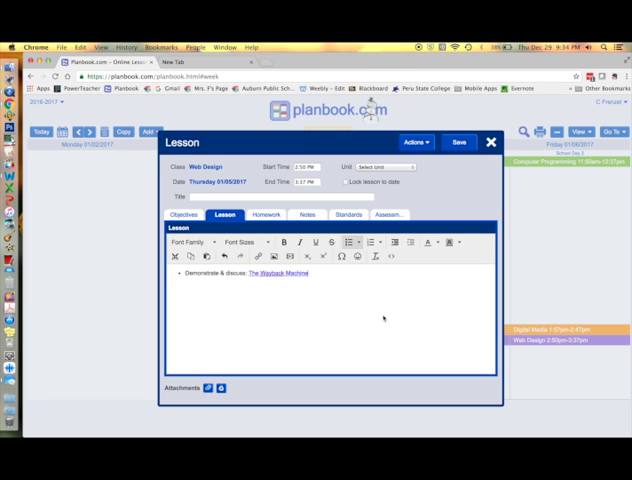
{"action": "key", "text": "Return"}
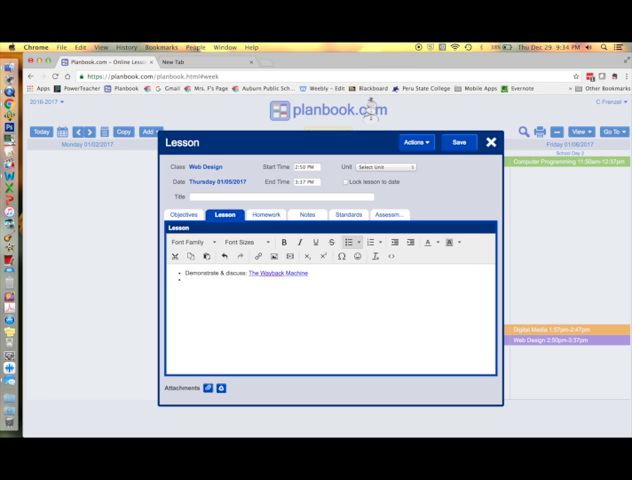
{"action": "left_click", "coordinate": [491, 142]}
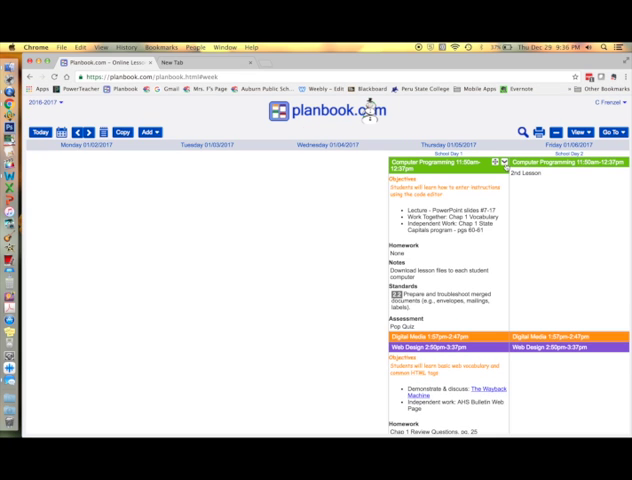
Step: Extend Thursday's Computer Programming lesson into Friday, then delete Friday's copy, answering the shift prompt
{"action": "left_click", "coordinate": [498, 163]}
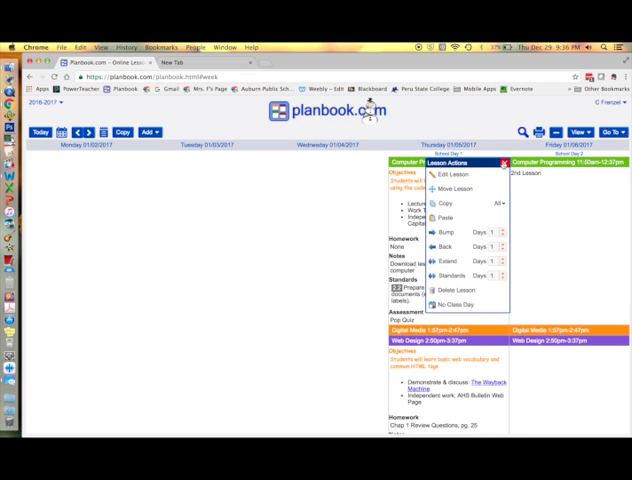
{"action": "mouse_move", "coordinate": [430, 261]}
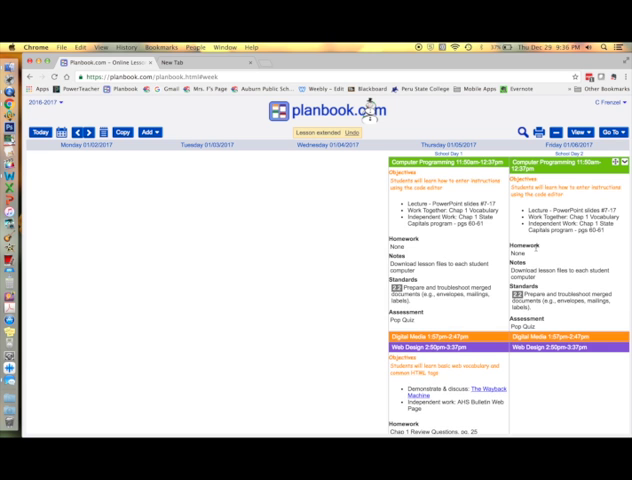
{"action": "left_click", "coordinate": [91, 131]}
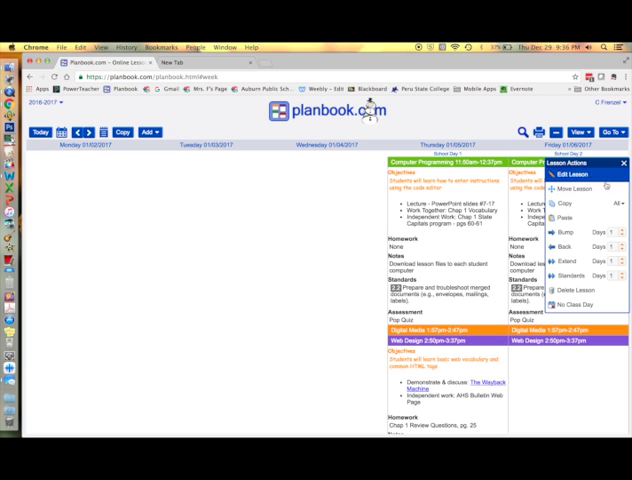
{"action": "left_click", "coordinate": [570, 302]}
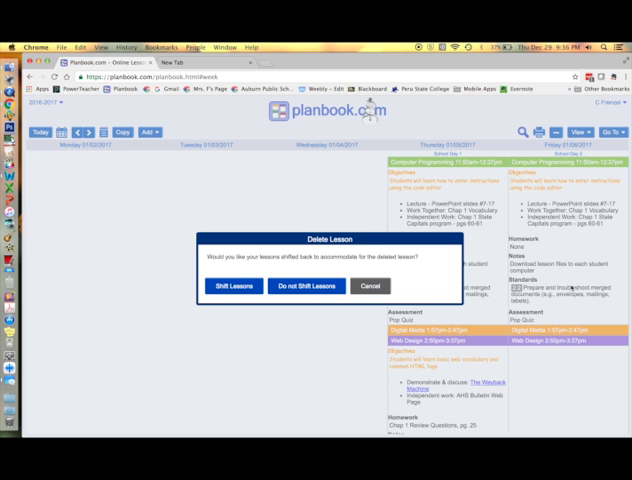
{"action": "left_click", "coordinate": [305, 286]}
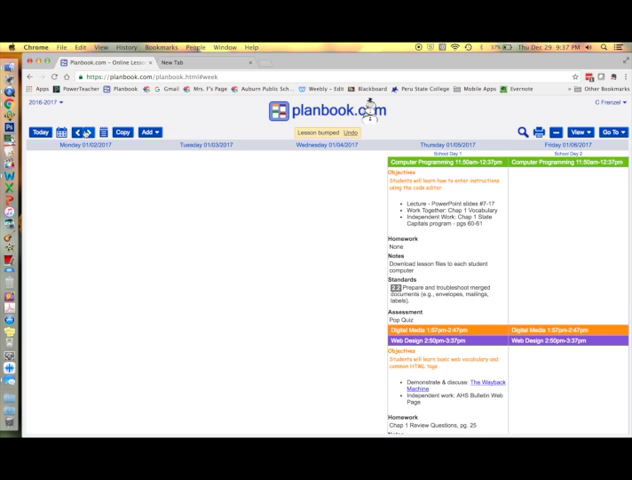
{"action": "left_click", "coordinate": [88, 131]}
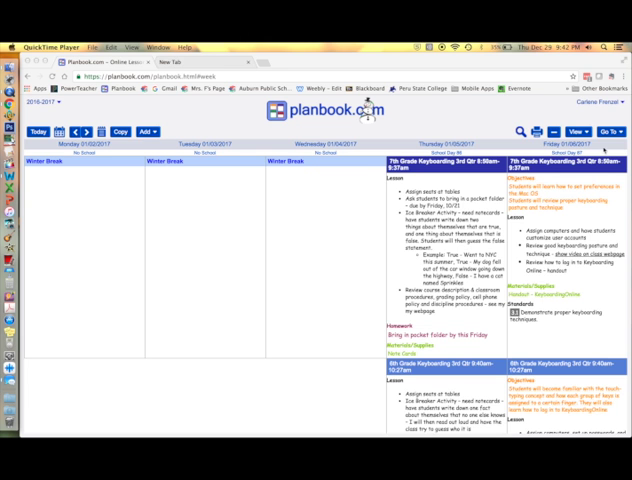
Step: Copy lessons from My Classes, 2016-2017, class 6th Grade Keyboarding 2nd Qtr
{"action": "scroll", "scroll_direction": "down", "scroll_amount": 3}
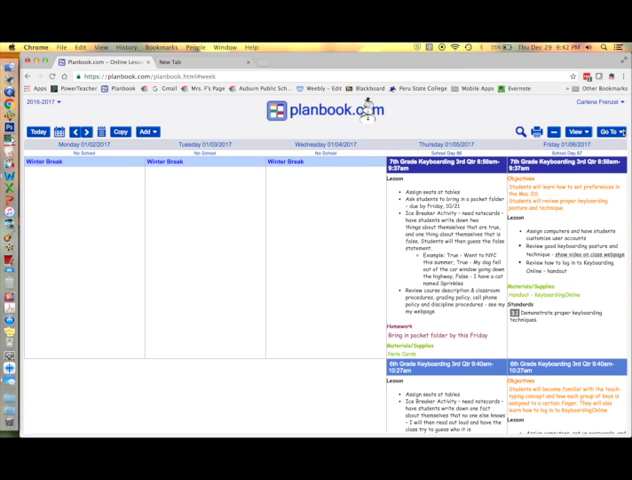
{"action": "left_click", "coordinate": [605, 131]}
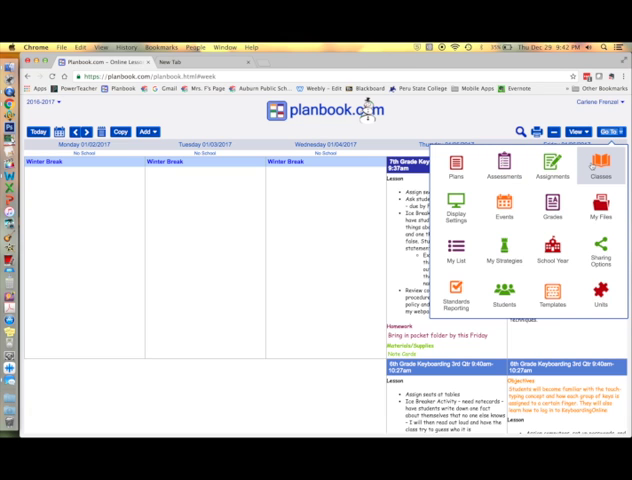
{"action": "left_click", "coordinate": [601, 171]}
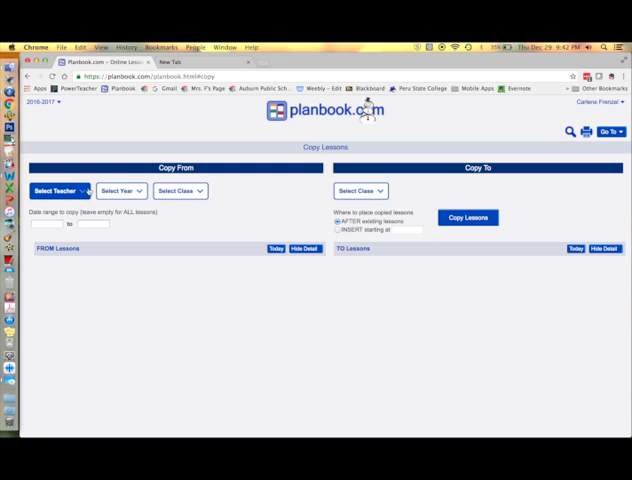
{"action": "left_click", "coordinate": [54, 191]}
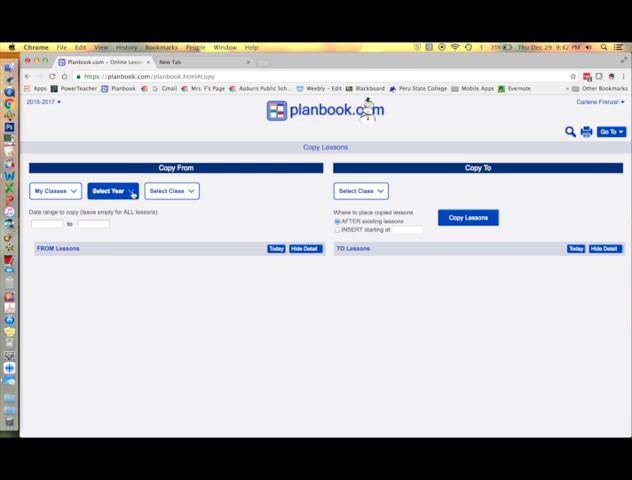
{"action": "left_click", "coordinate": [110, 191]}
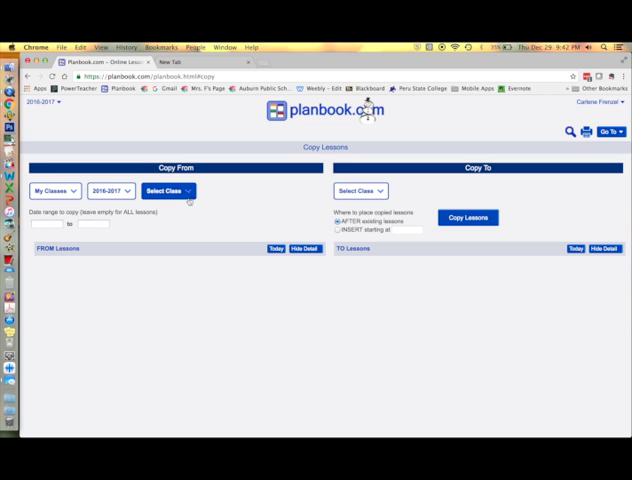
{"action": "left_click", "coordinate": [166, 190]}
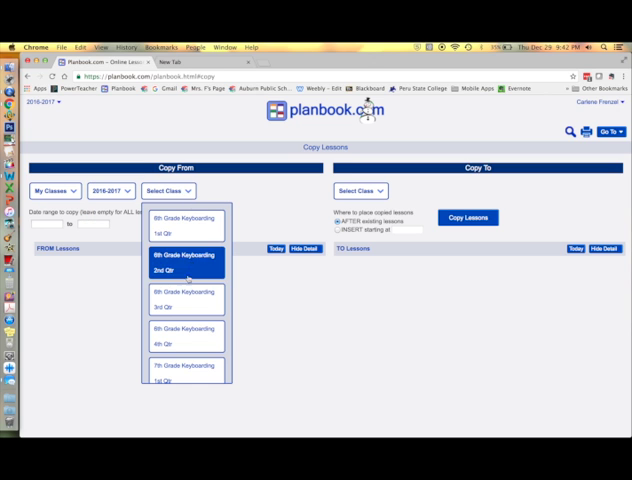
{"action": "left_click", "coordinate": [185, 296]}
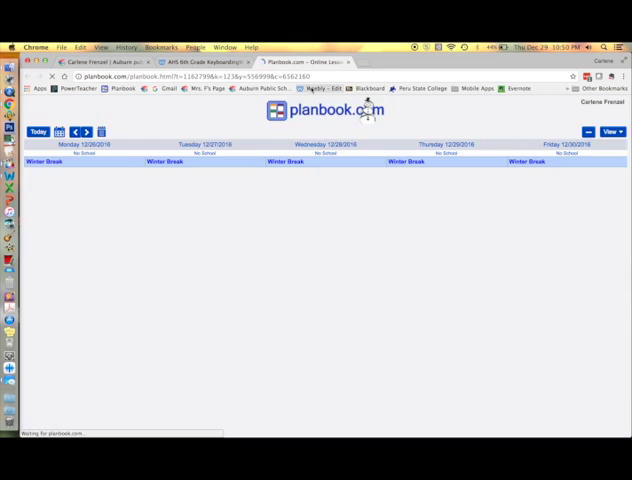
Step: Go back two weeks from Winter Break to the week of 12/19/2016
{"action": "left_click", "coordinate": [77, 131]}
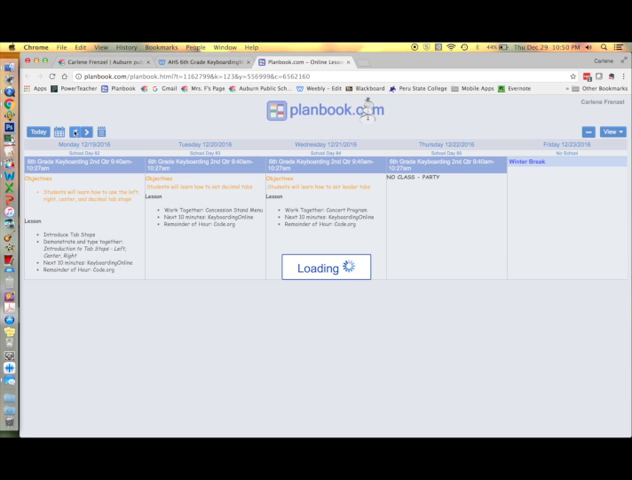
{"action": "left_click", "coordinate": [74, 131]}
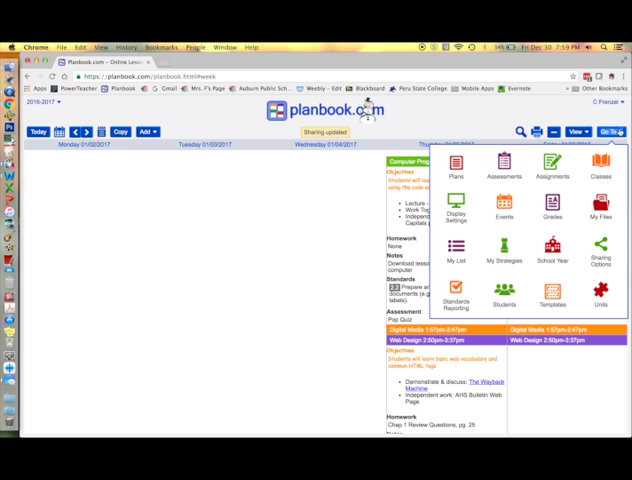
{"action": "left_click", "coordinate": [599, 252]}
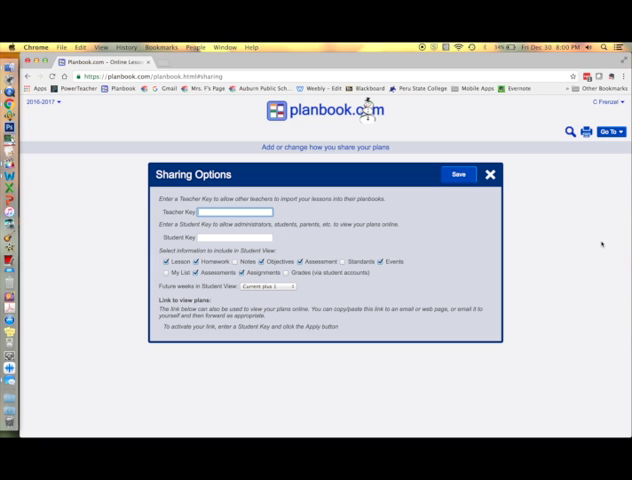
{"action": "left_click", "coordinate": [232, 237]}
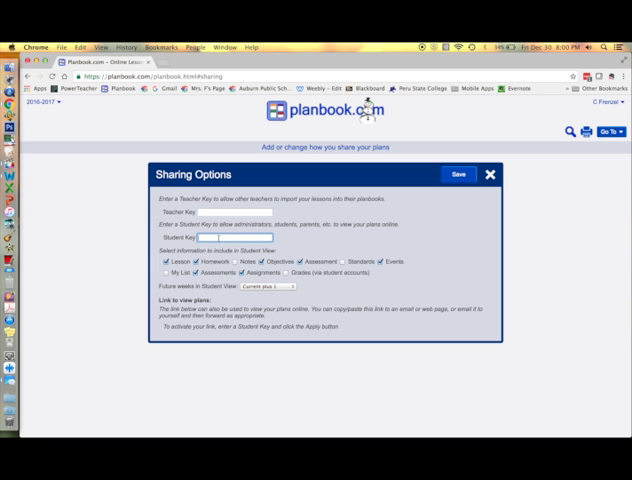
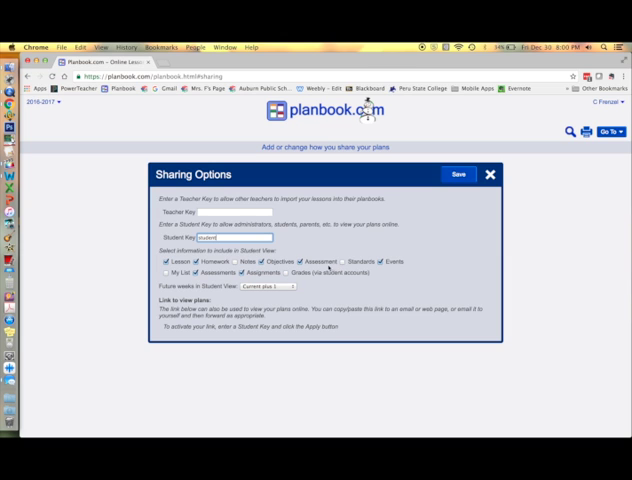
{"action": "left_click", "coordinate": [240, 272]}
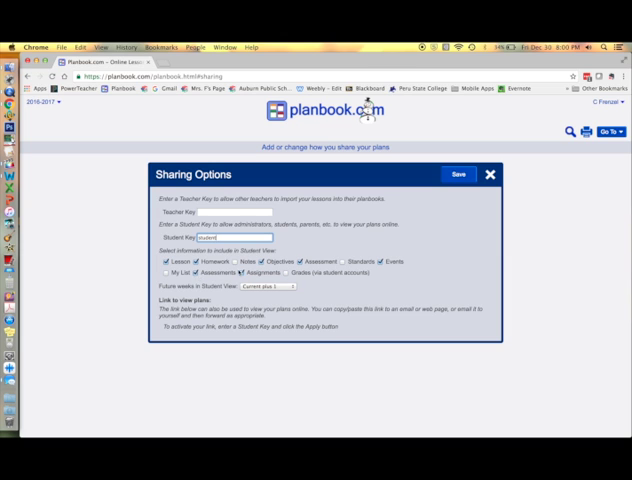
{"action": "left_click", "coordinate": [264, 288]}
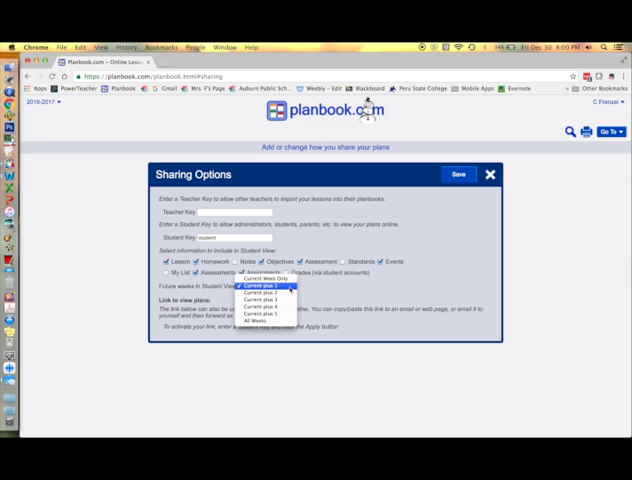
{"action": "left_click", "coordinate": [267, 290]}
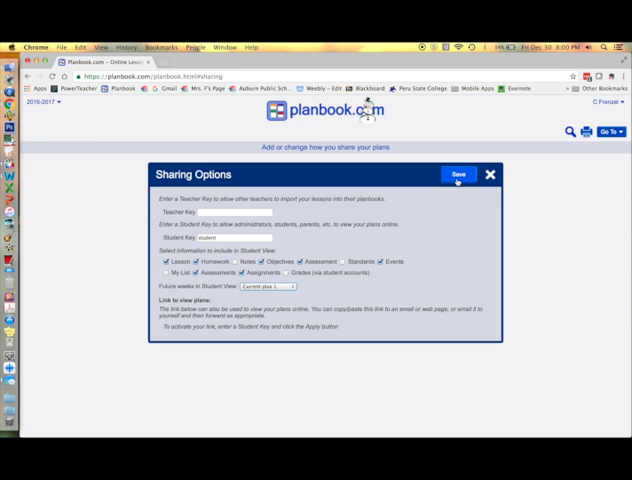
{"action": "left_click", "coordinate": [457, 174]}
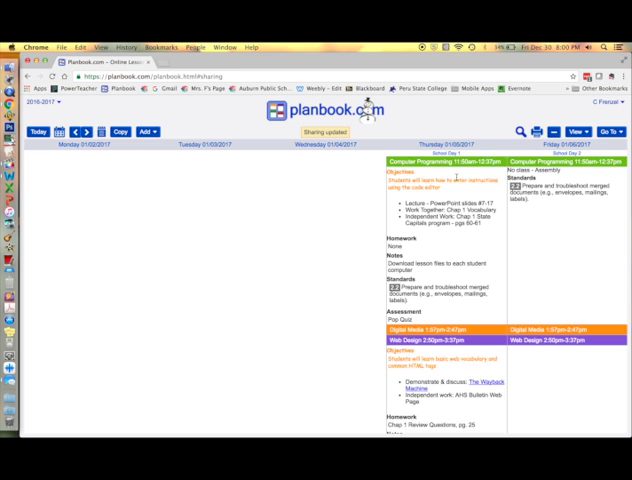
Step: Download the student view links from Sharing Options and open the file
{"action": "left_click", "coordinate": [605, 131]}
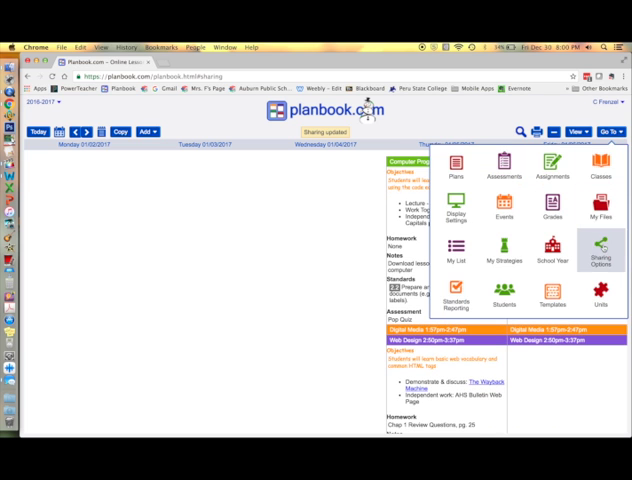
{"action": "left_click", "coordinate": [599, 252]}
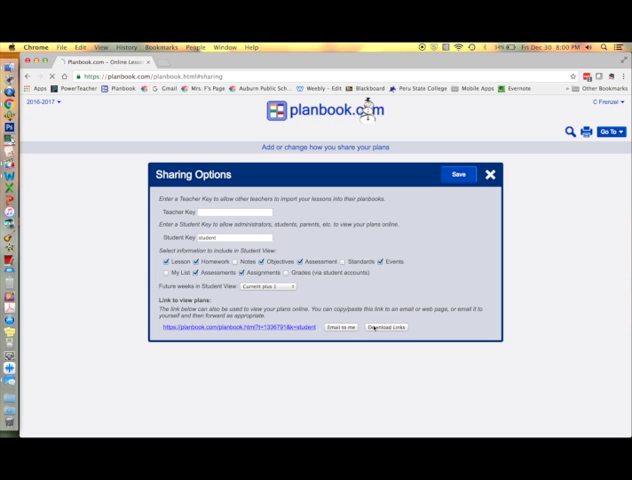
{"action": "left_click", "coordinate": [385, 327]}
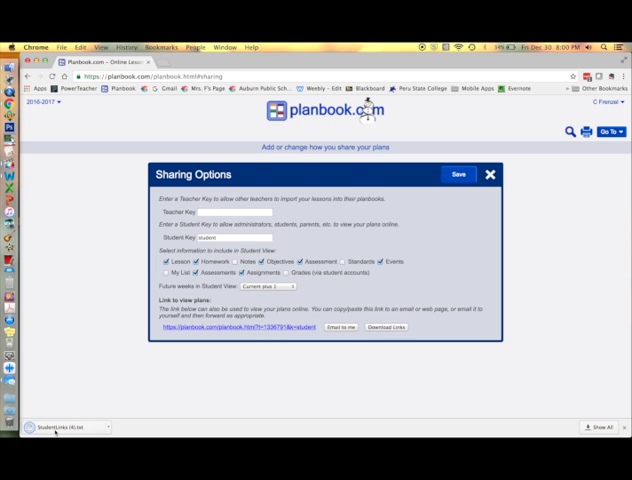
{"action": "left_click", "coordinate": [384, 328]}
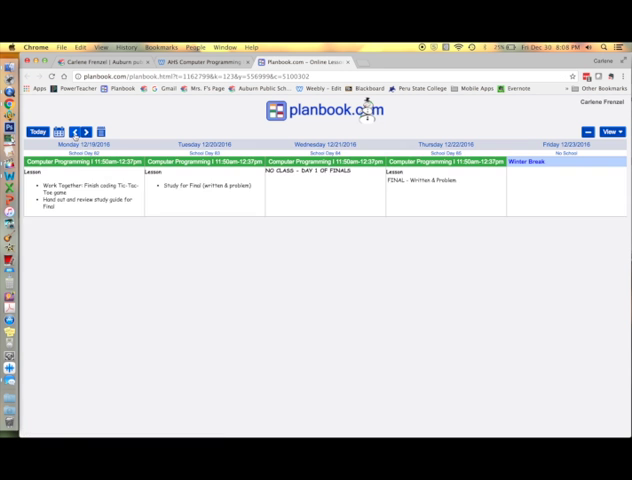
Step: Go back in the student view to the 12/05/2016 Computer Programming week
{"action": "left_click", "coordinate": [77, 131]}
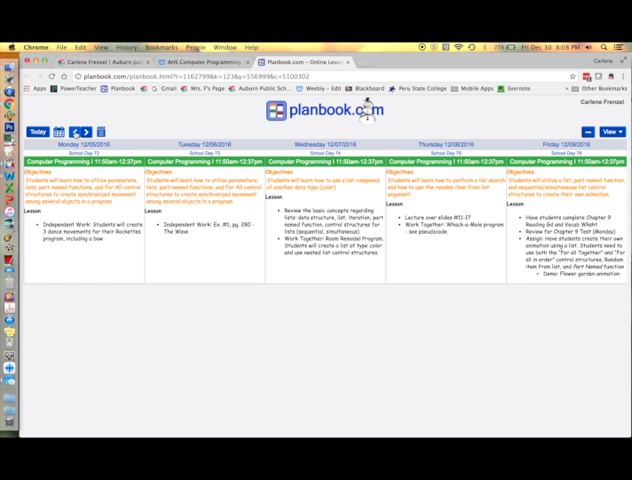